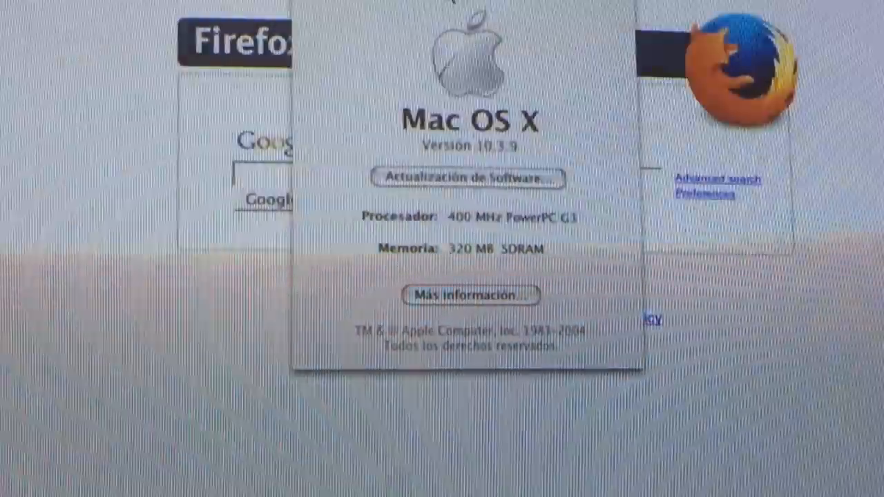
Launch System Profiler from About This Mac to show the iMac G3's hardware overview
left_click(471, 295)
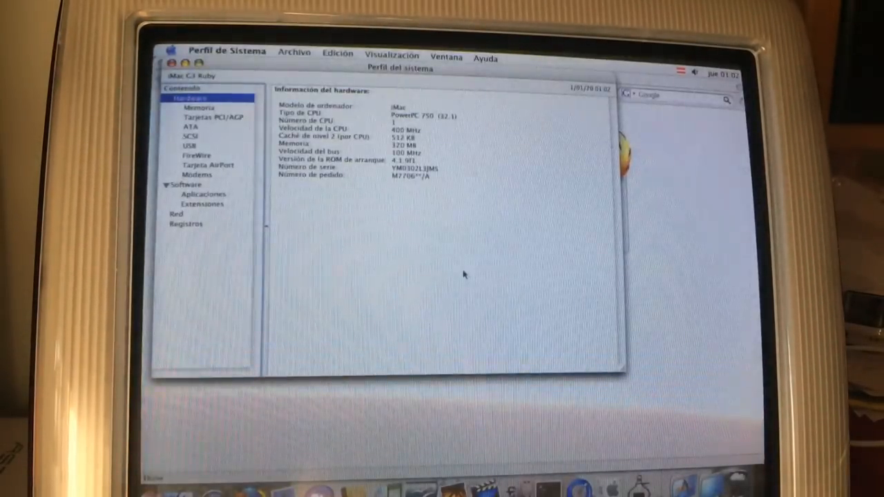
Review the 64 MB and 256 MB SDRAM modules, then show the ATA bus with the Maxtor drive and DVD-ROM
left_click(199, 111)
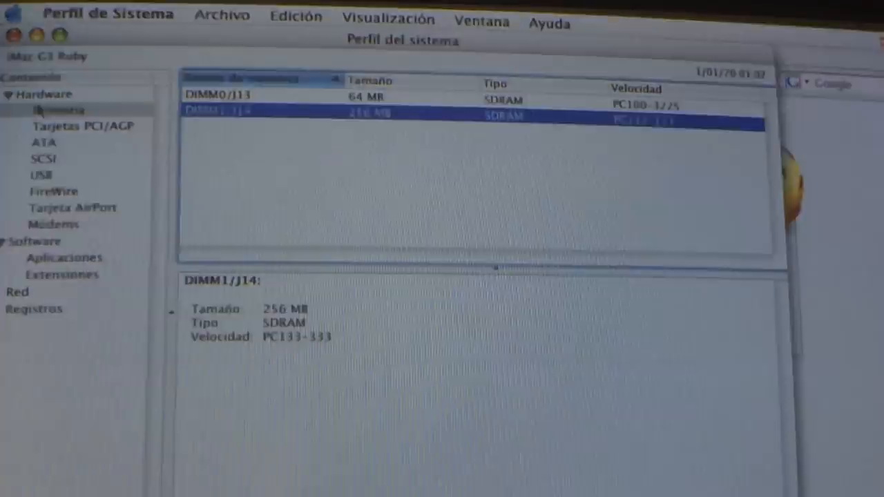
left_click(44, 143)
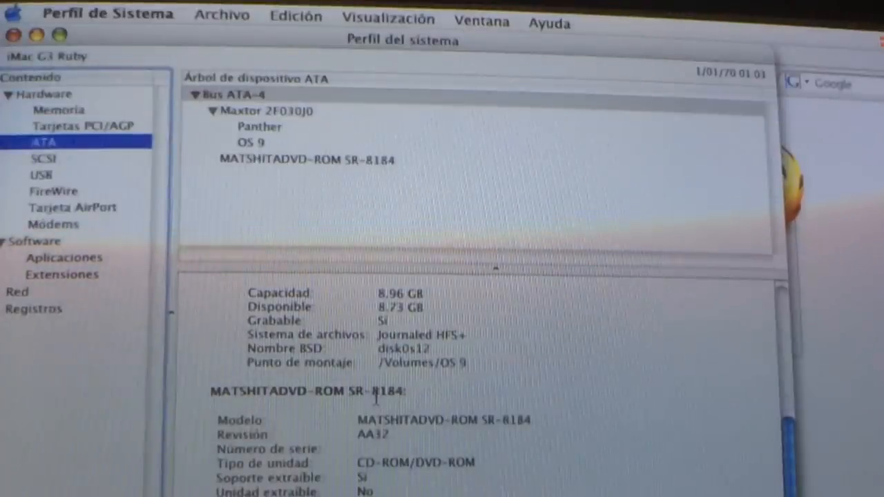
Show the Maxtor 2F030J0 drive's details, then switch back to Firefox
left_click(266, 110)
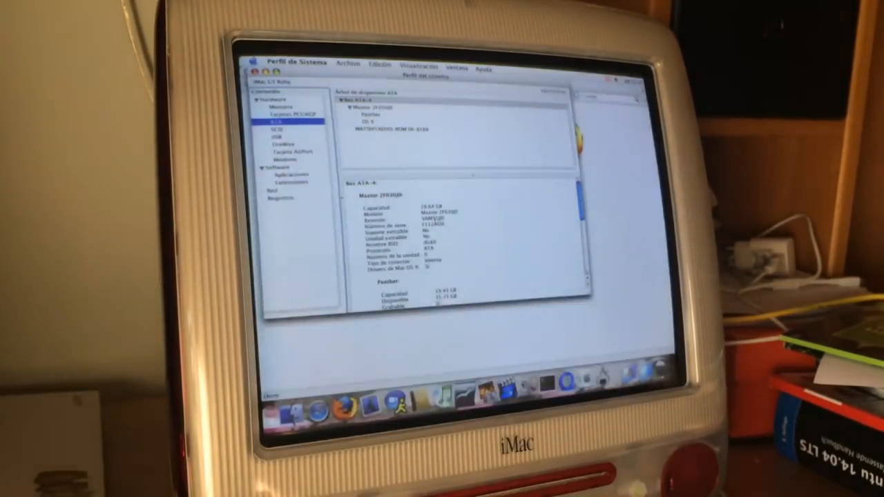
left_click(351, 406)
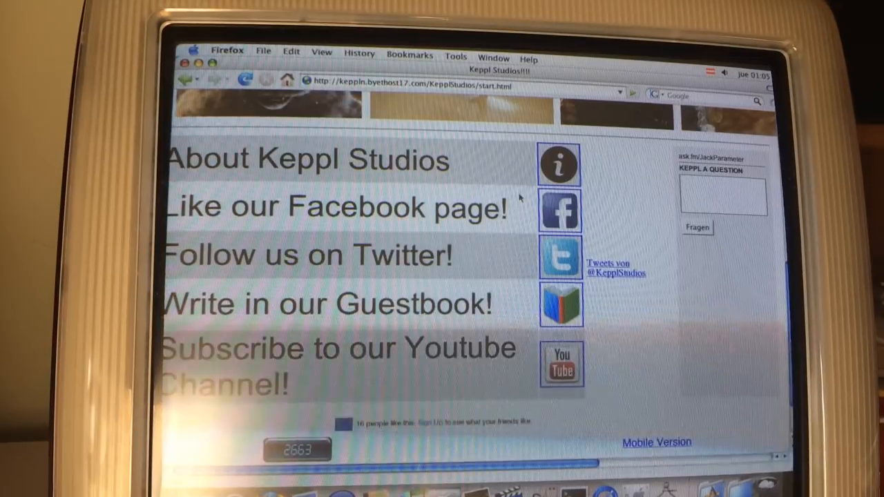
Open the Keppl Studios Actors page, then head to the Kuchendeppen.at baking blog
left_click(226, 51)
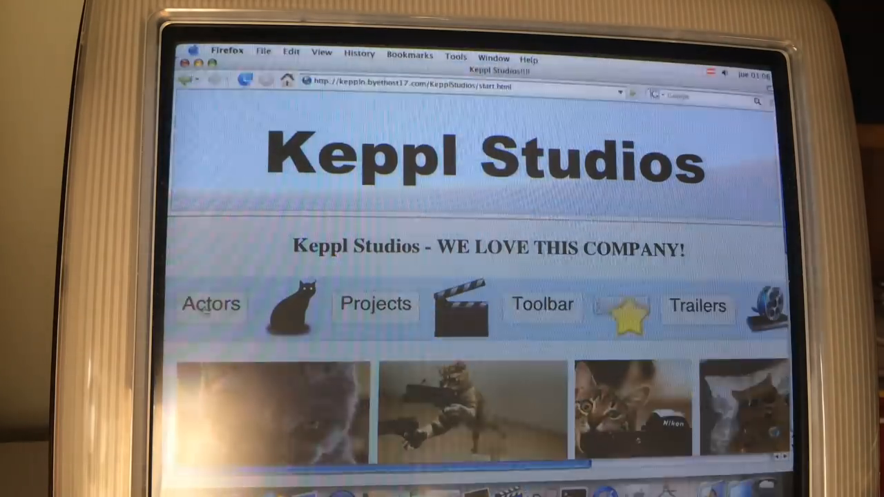
left_click(210, 306)
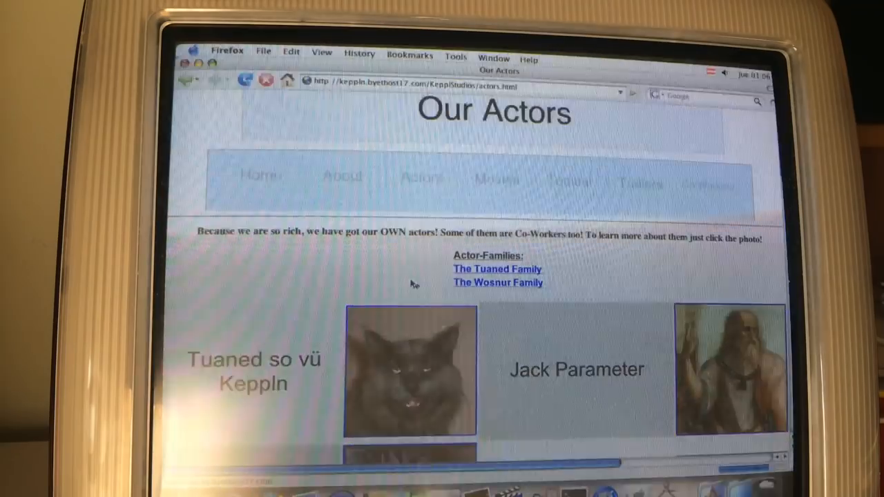
scroll("down", 3)
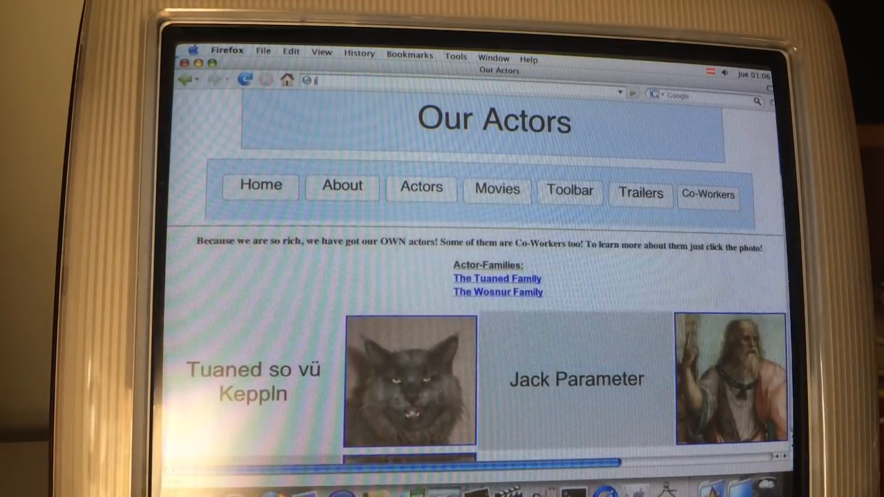
type("kuchendeppen.byethost17.com/wordpress/")
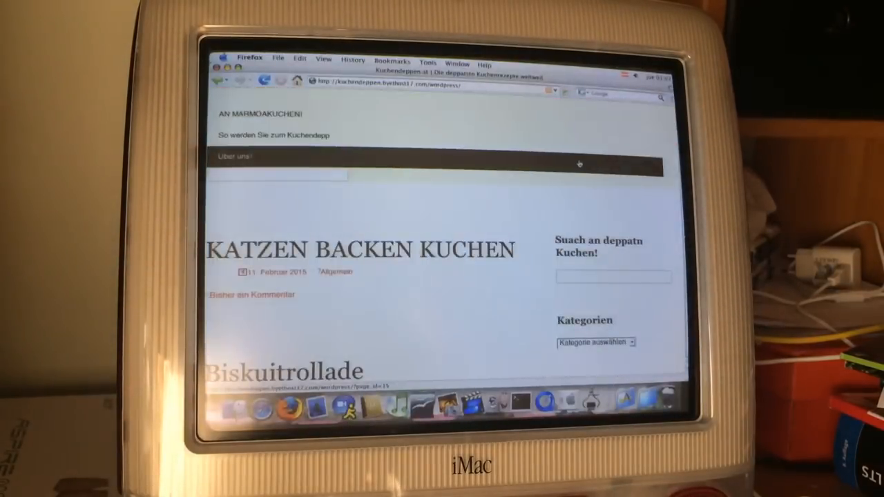
Scroll through the Biskuitrollade recipe post and its ingredient list
scroll("down", 3)
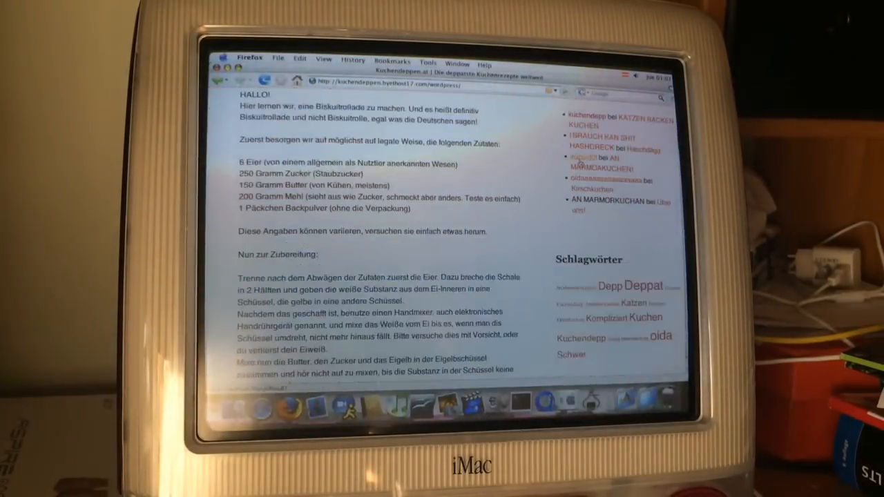
scroll("down", 3)
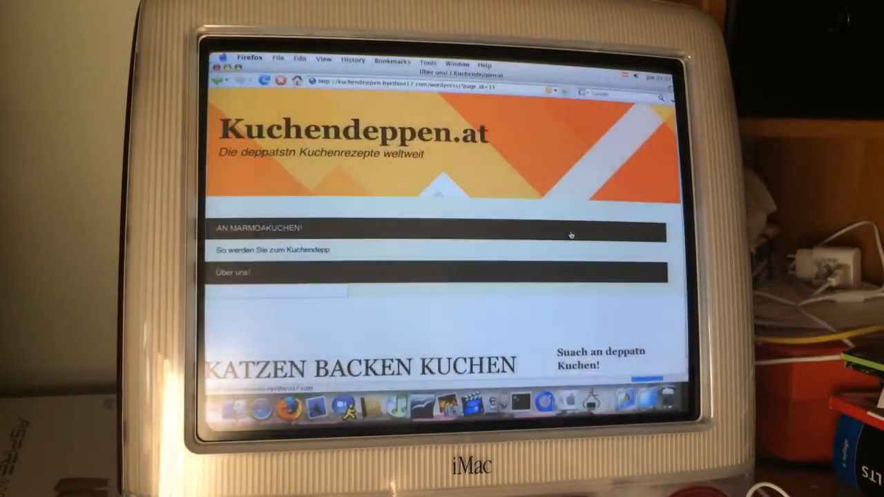
left_click(231, 274)
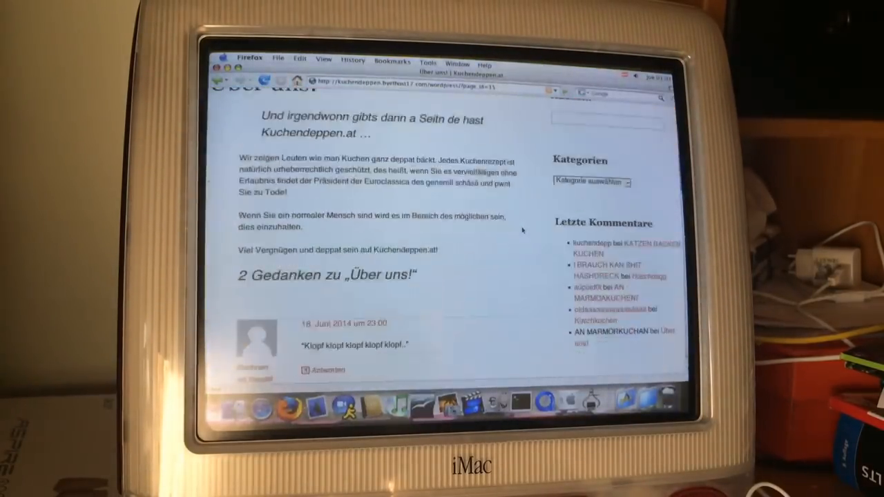
scroll("down", 3)
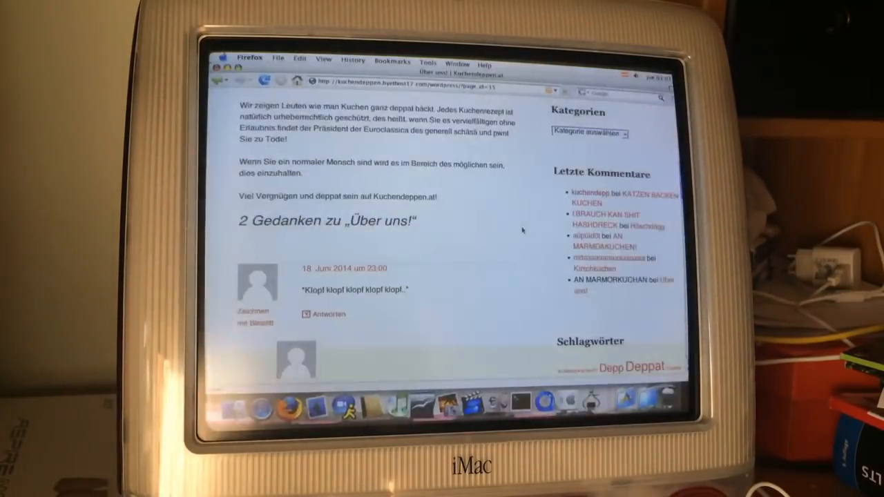
scroll("down", 3)
type("youtub")
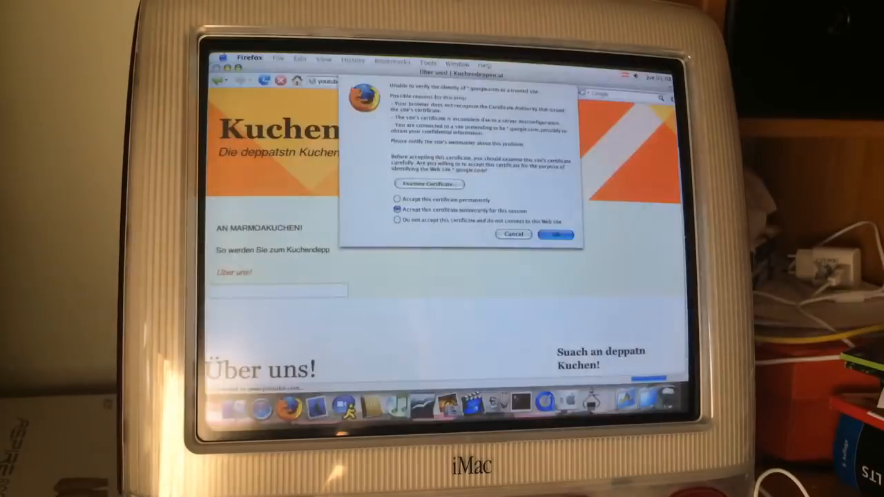
Accept the unverified certificate temporarily so YouTube loads in Firefox 2
left_click(558, 235)
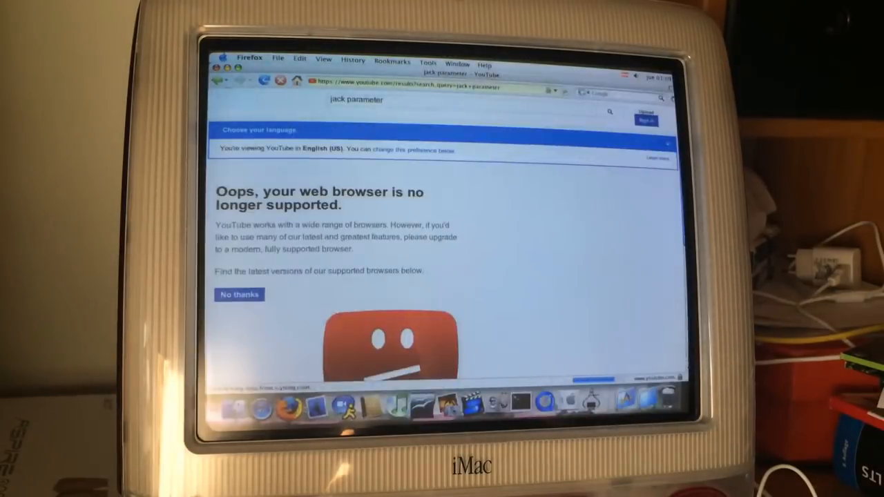
Dismiss YouTube's unsupported-browser notice with 'No thanks'
left_click(239, 294)
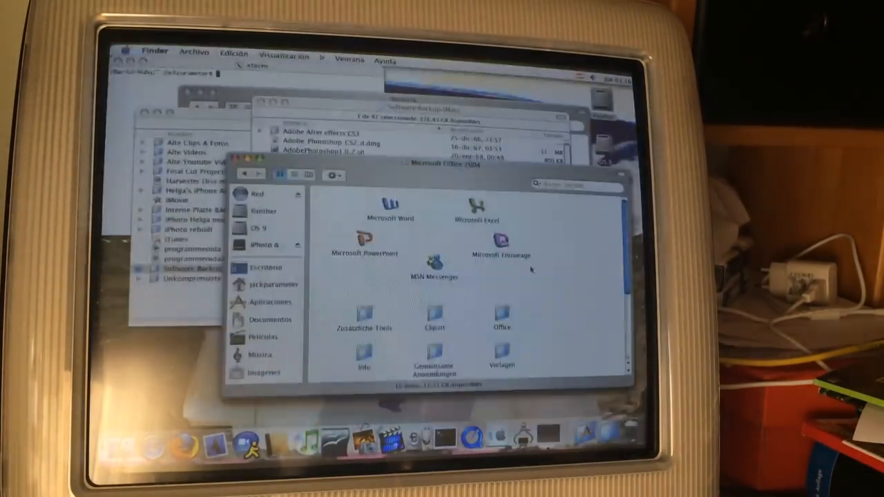
Start Microsoft Word 2004 and create a new blank Word-Dokument from the Project Gallery
left_click(390, 206)
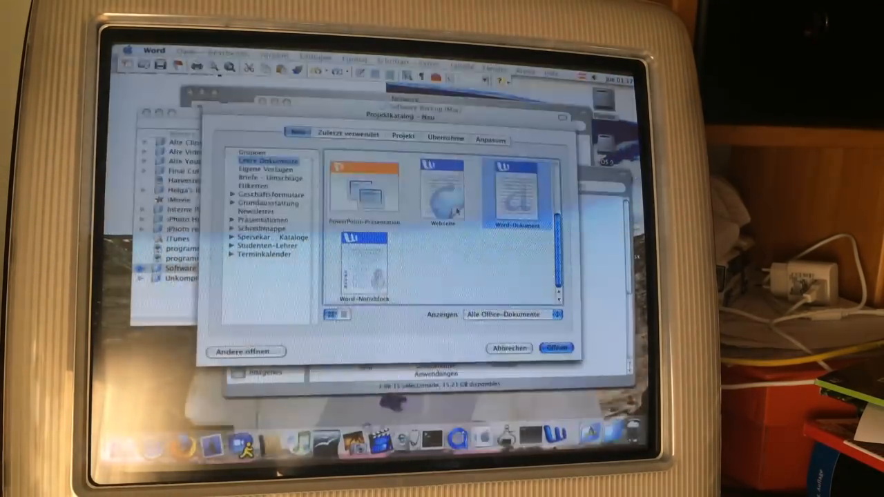
left_click(557, 348)
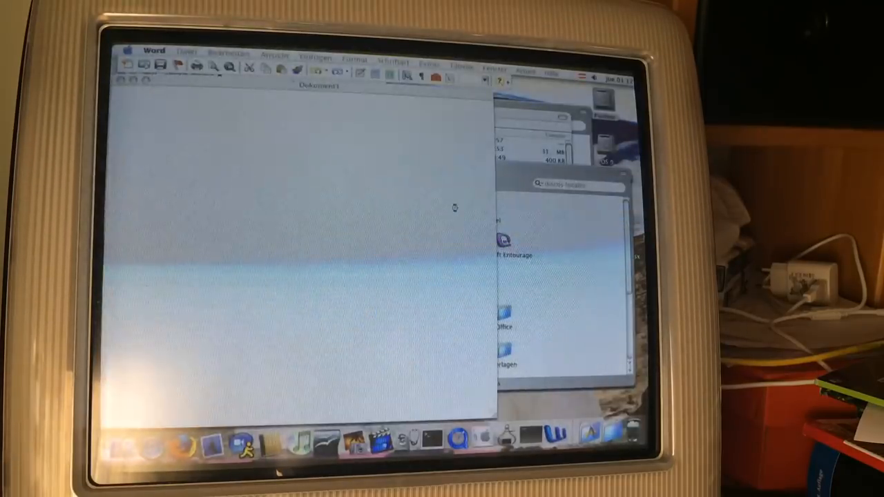